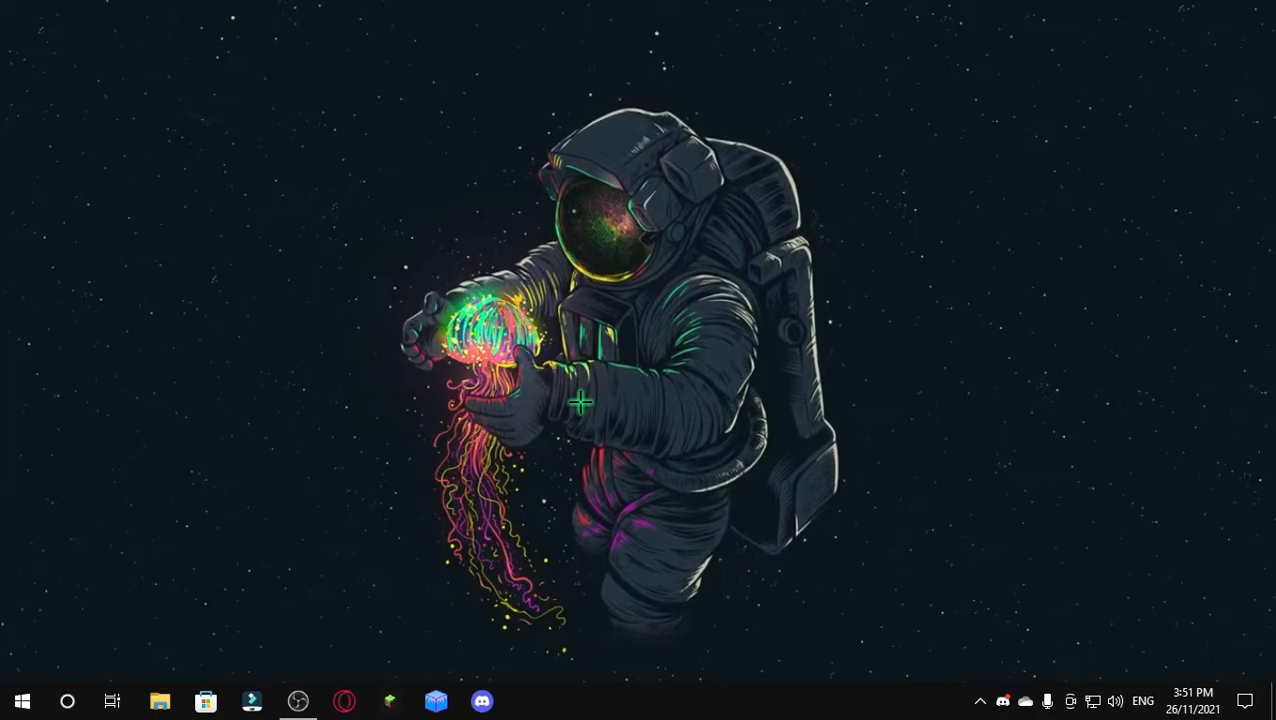
mouse_move(338, 572)
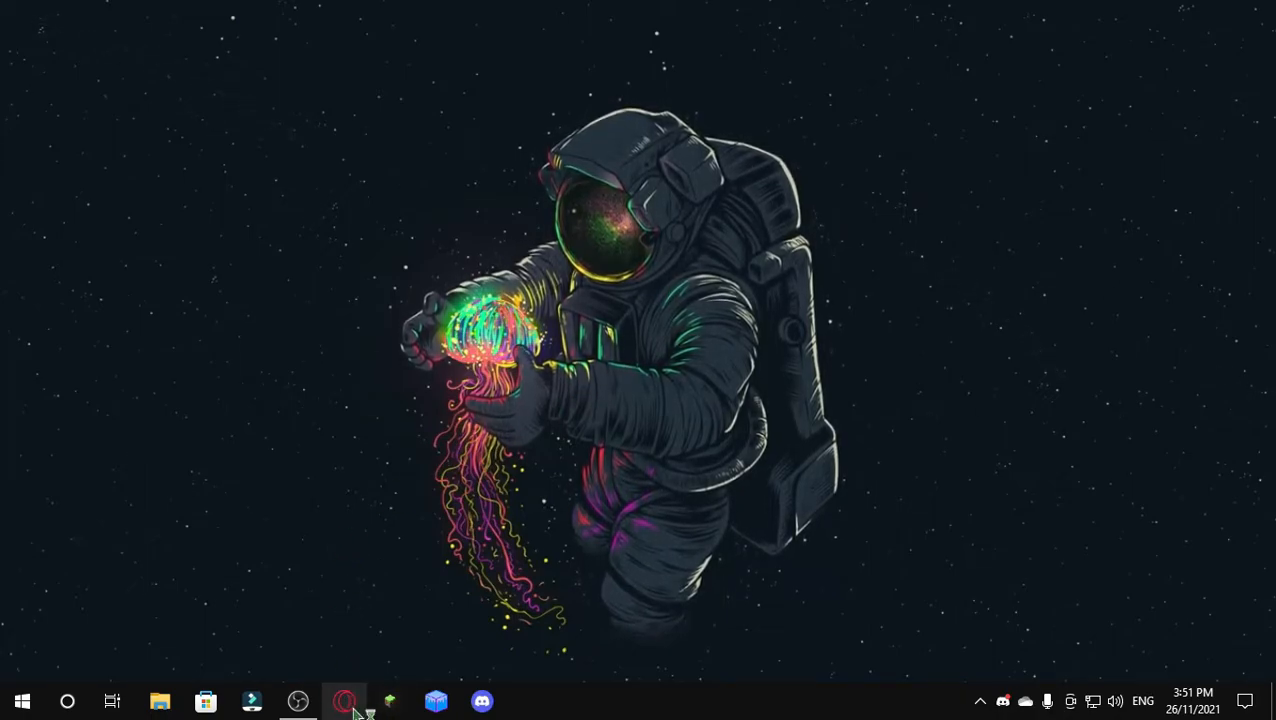
Open Opera GX from its taskbar icon
click(345, 700)
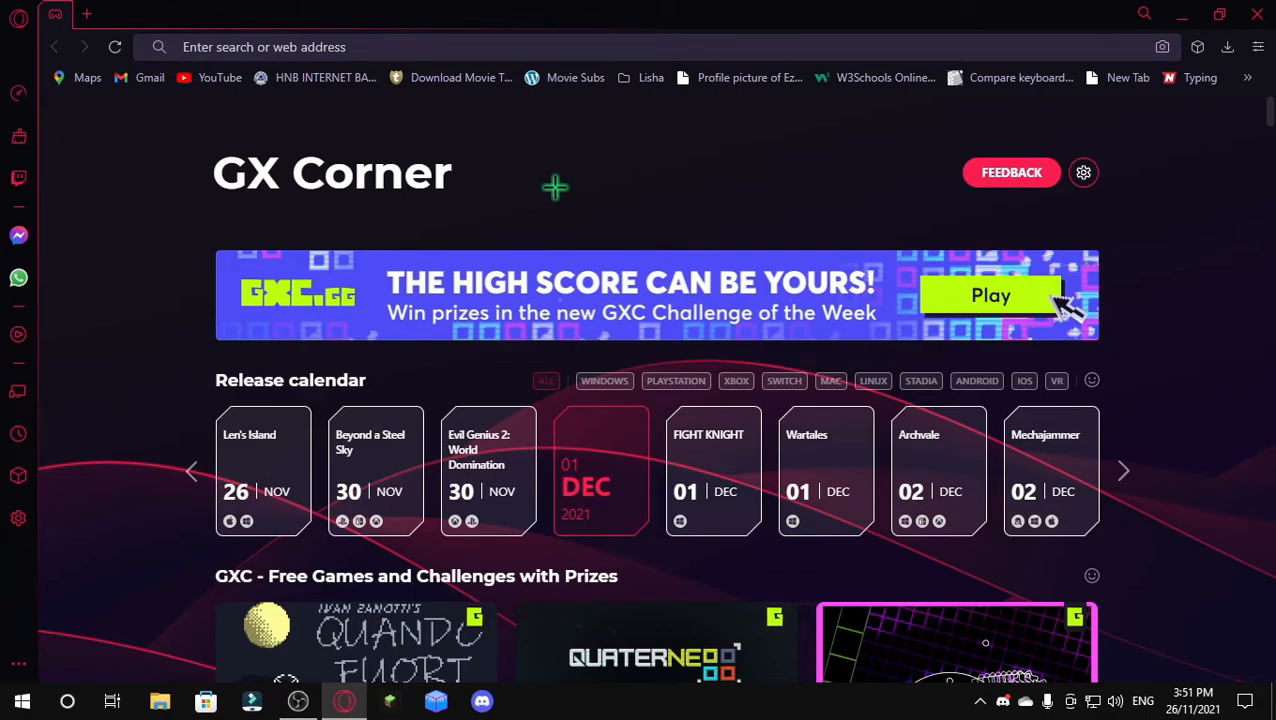
Search 'download lunar client lite' and open the Aetopia/Lunar-Client-Lite-Launcher GitHub result
text(download lunar clien)
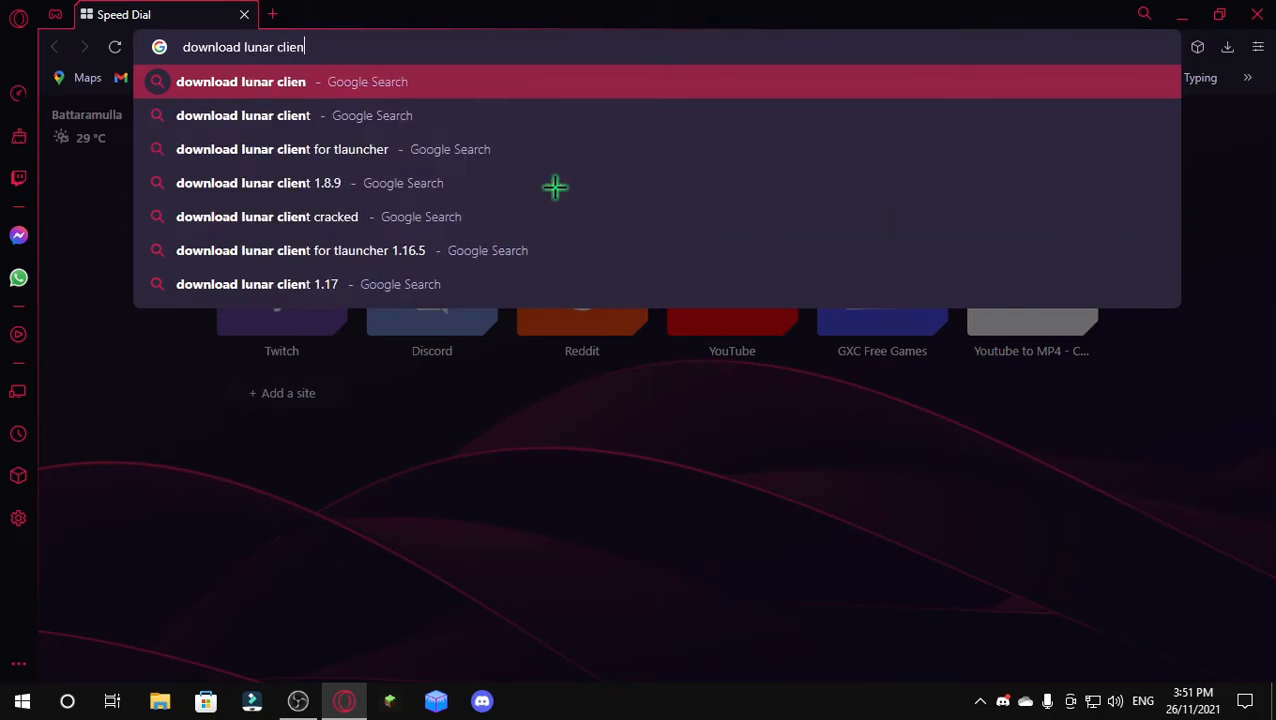
key(Return)
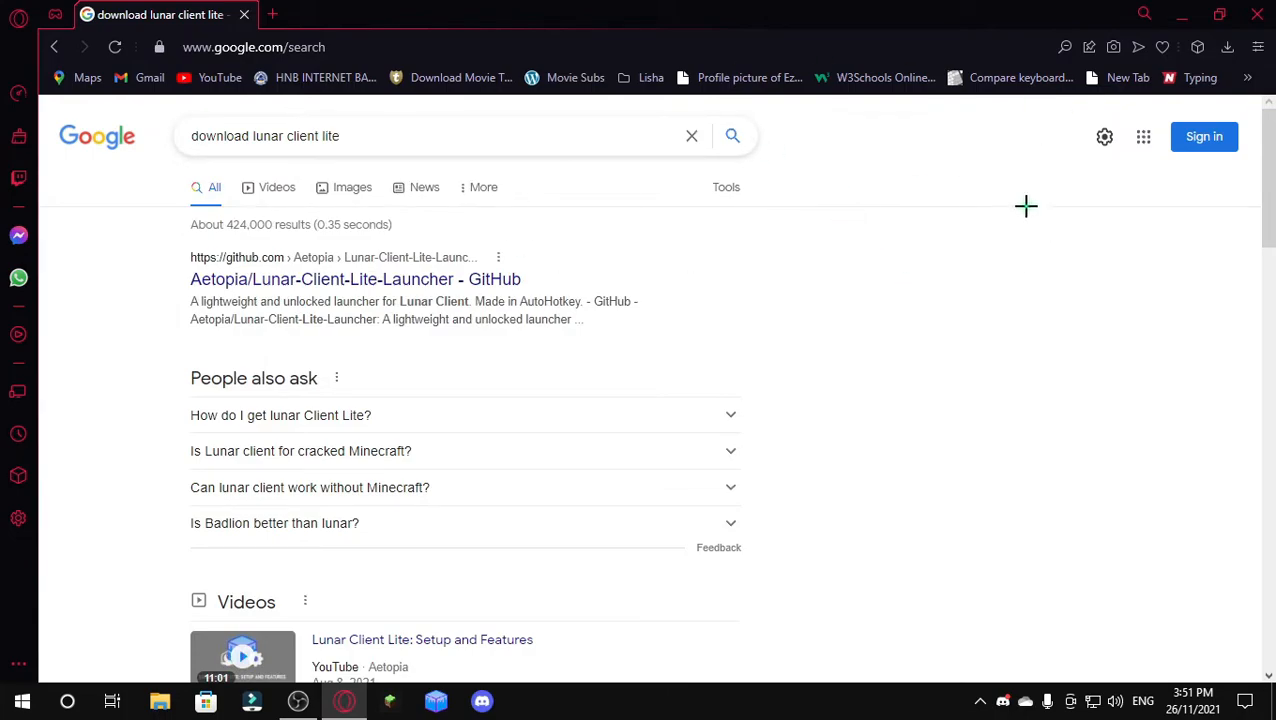
mouse_move(303, 310)
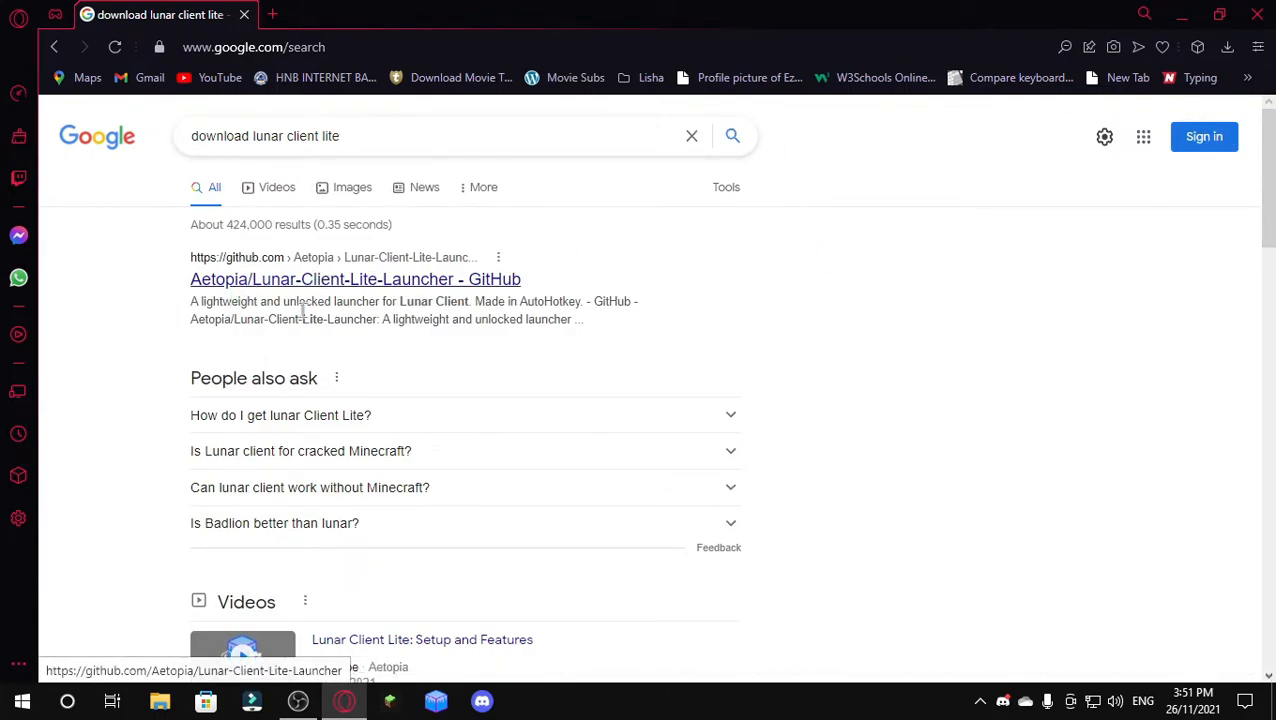
click(355, 279)
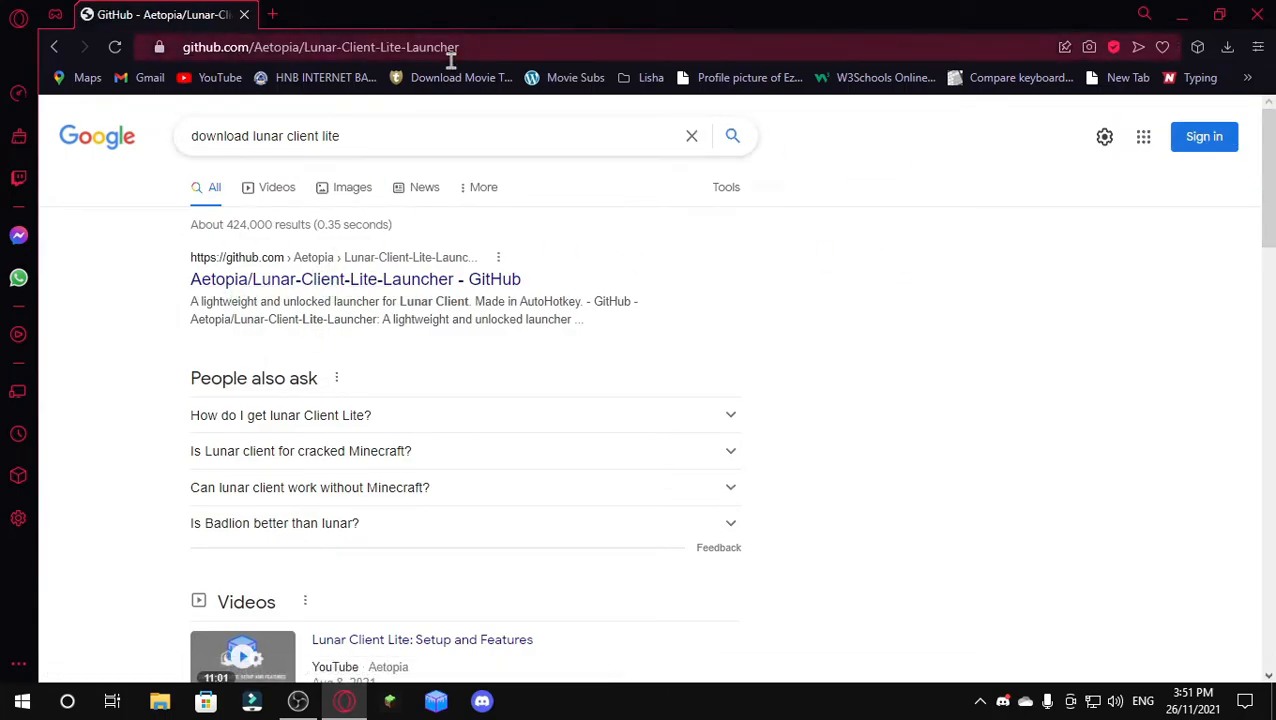
Open the Lunar Client Lite v1.6.4 release from the repository's Releases section
click(355, 279)
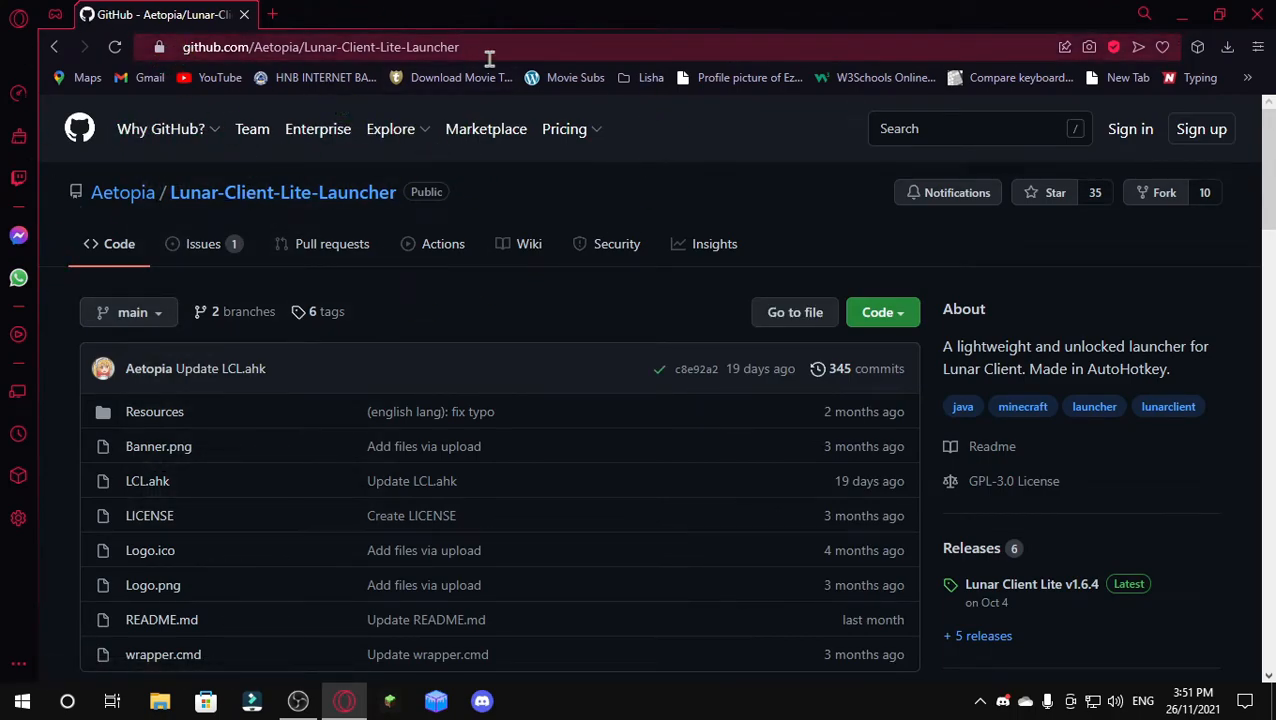
mouse_move(644, 314)
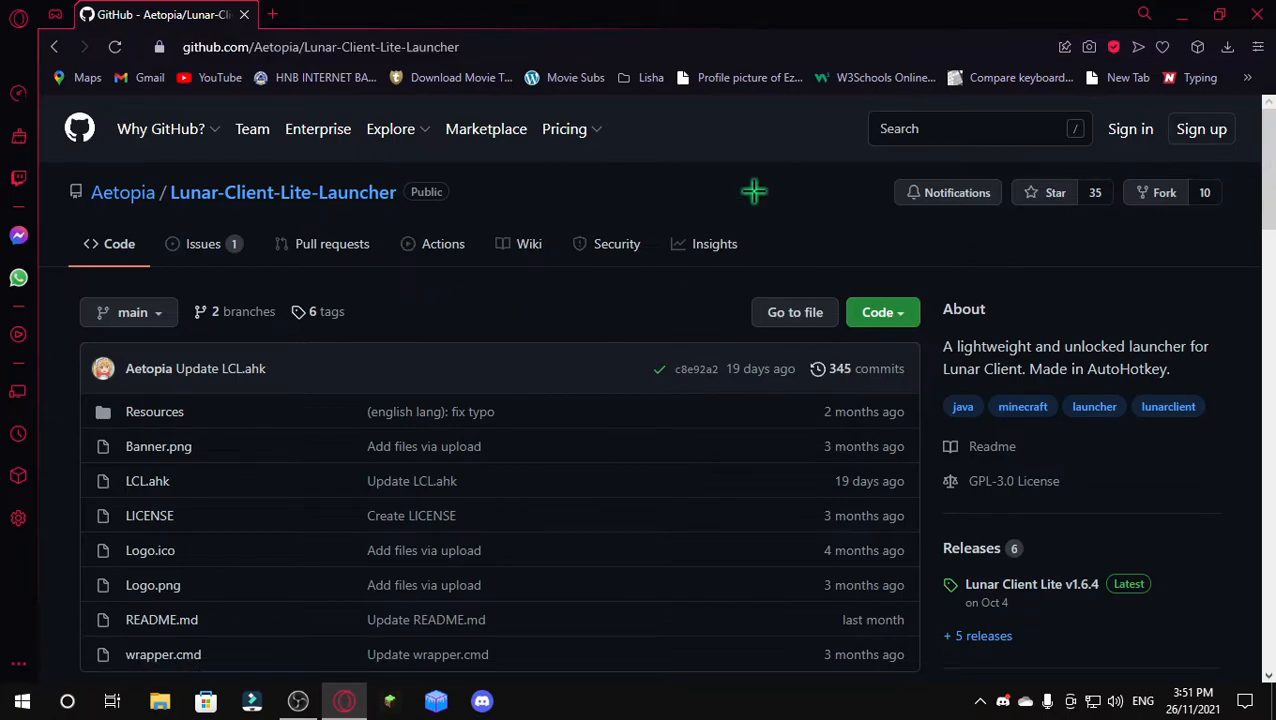
scroll(down, 3)
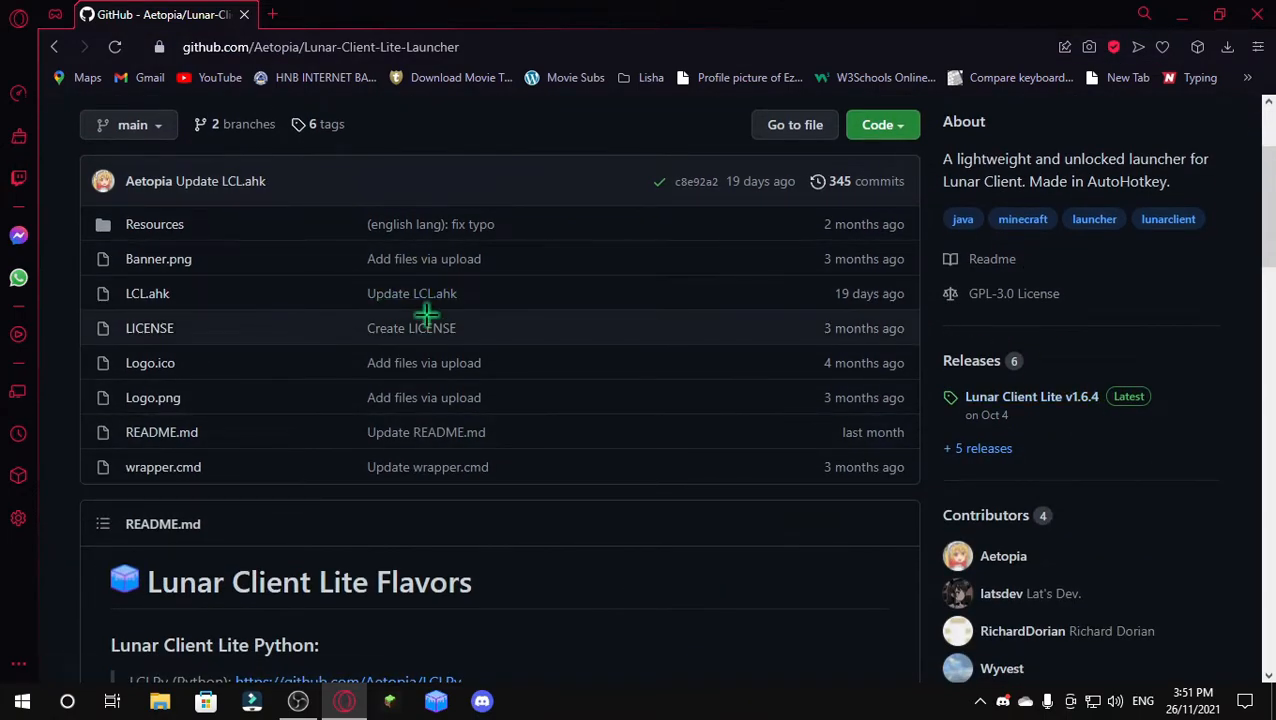
click(1031, 396)
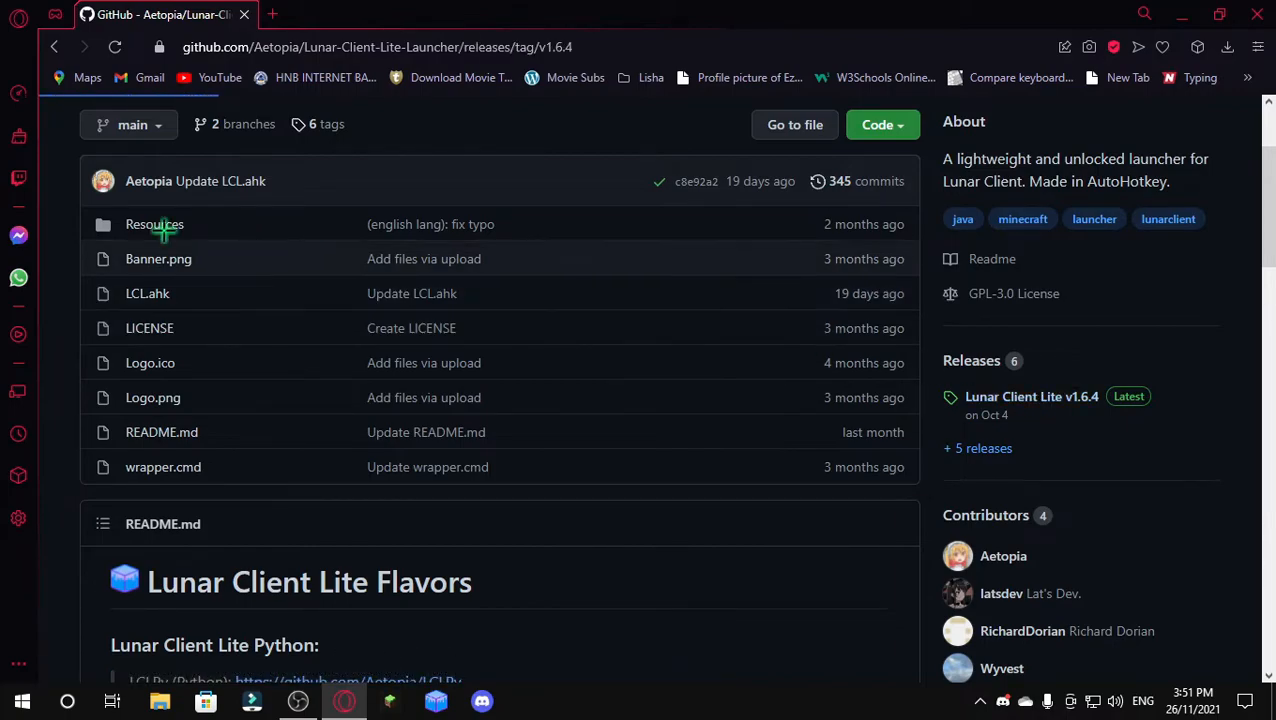
Download the LCL.exe asset from the v1.6.4 release page
click(1031, 396)
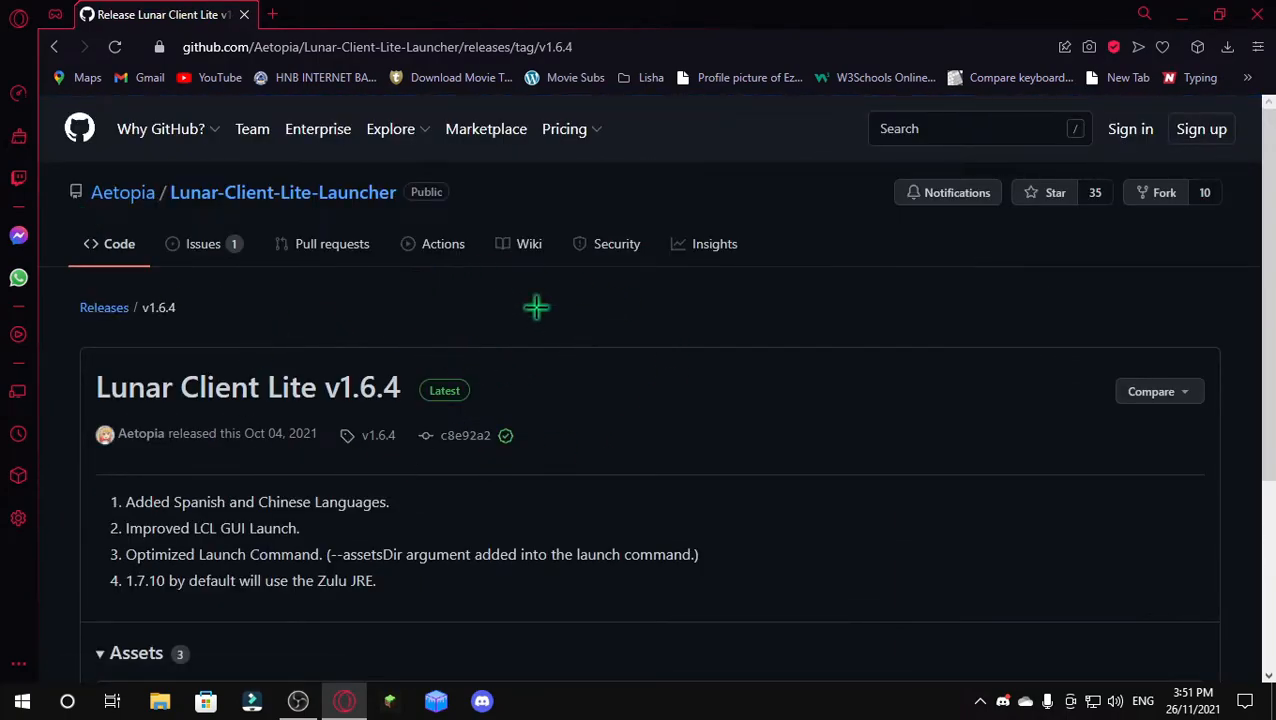
mouse_move(768, 318)
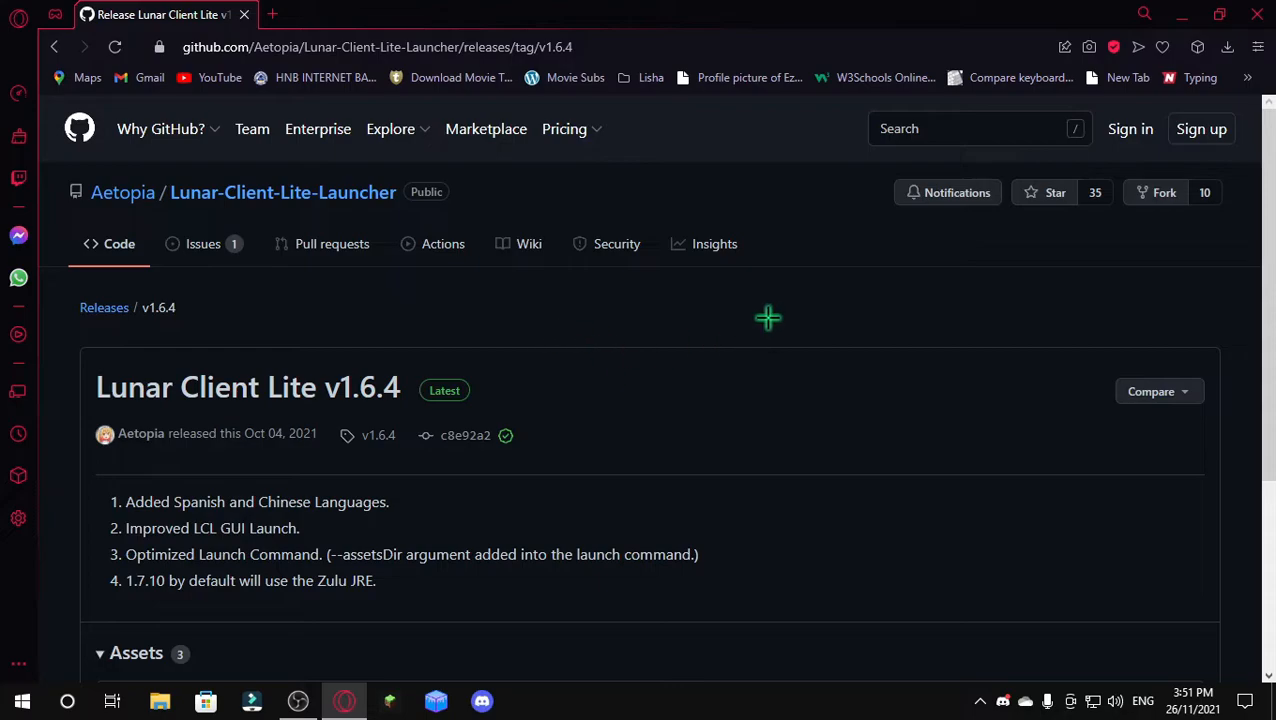
mouse_move(298, 700)
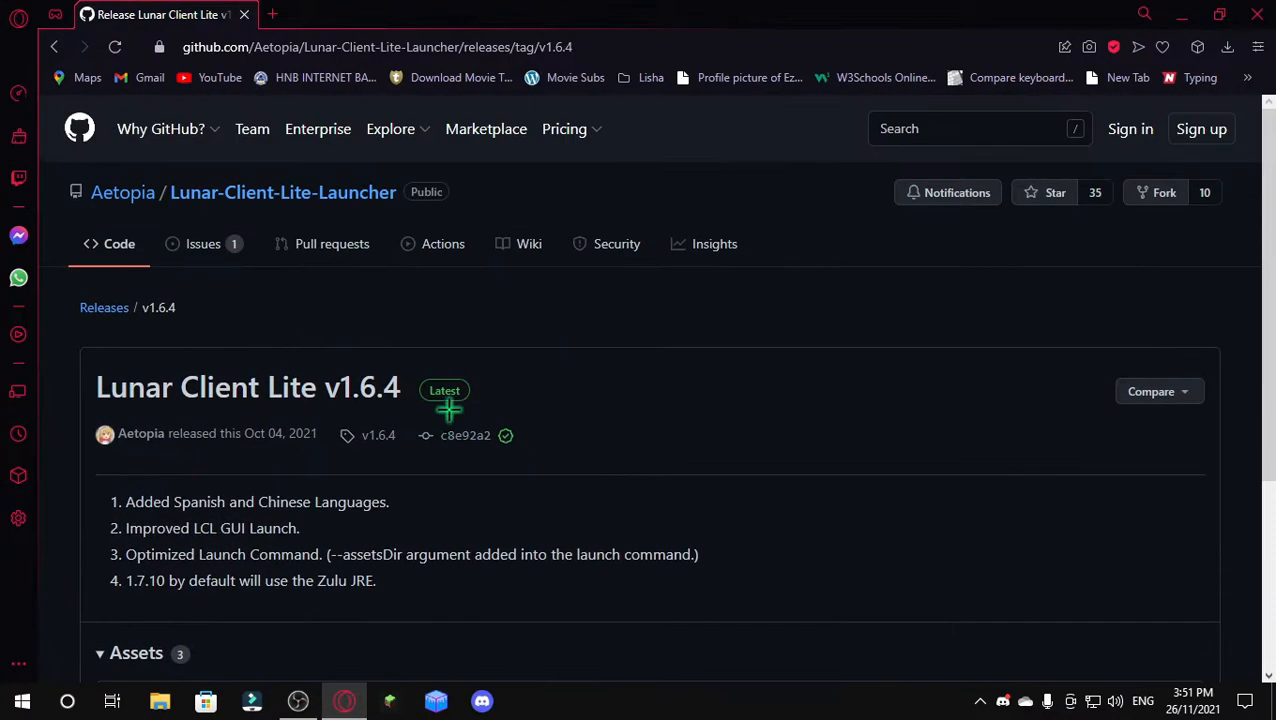
scroll(down, 3)
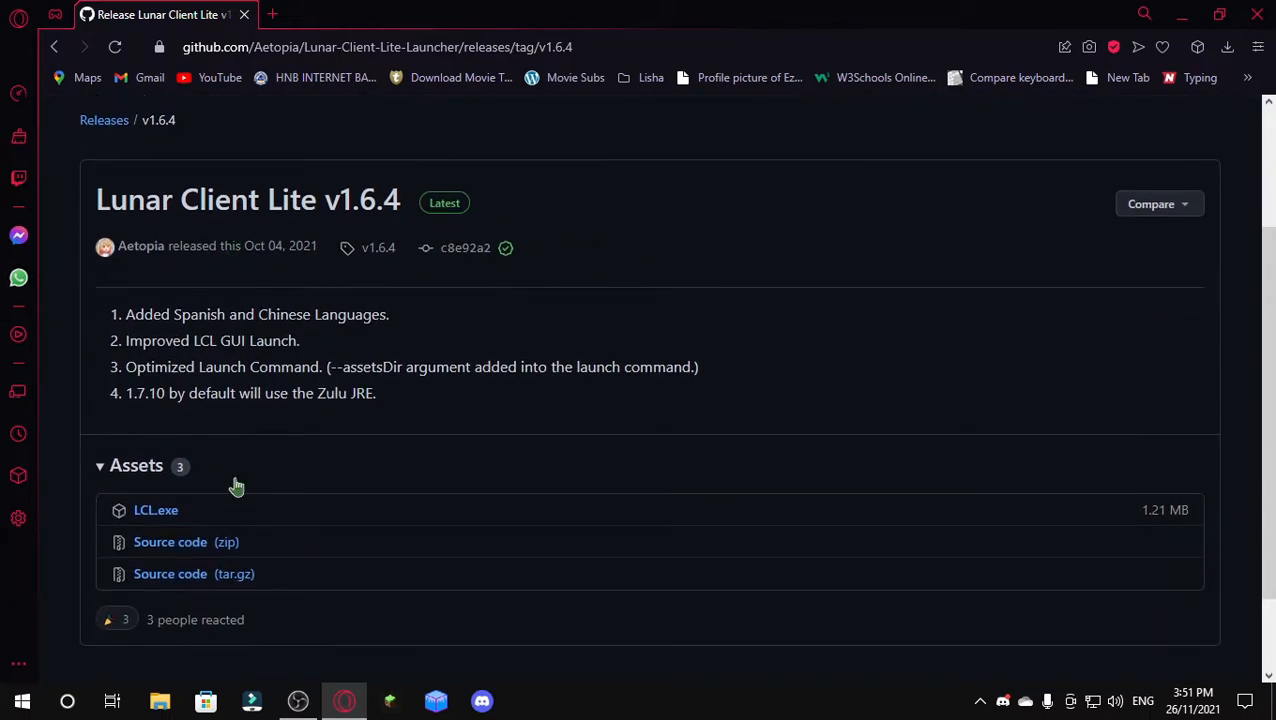
mouse_move(222, 471)
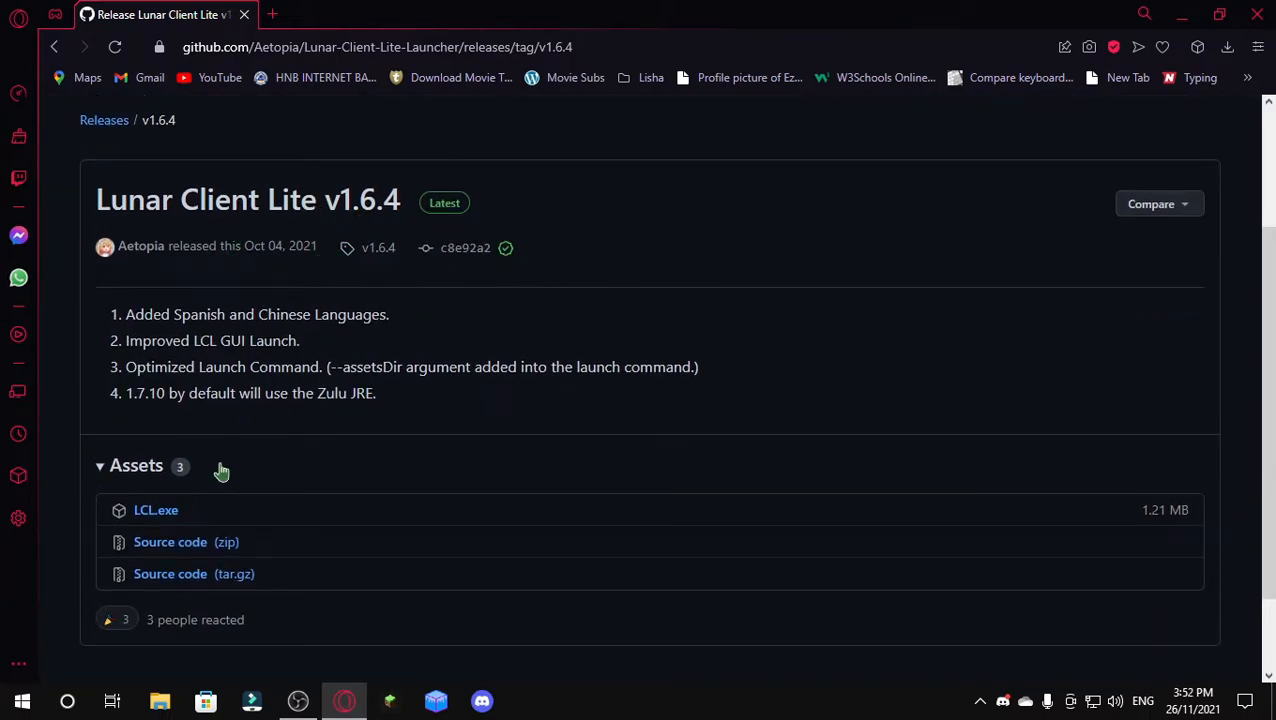
mouse_move(155, 510)
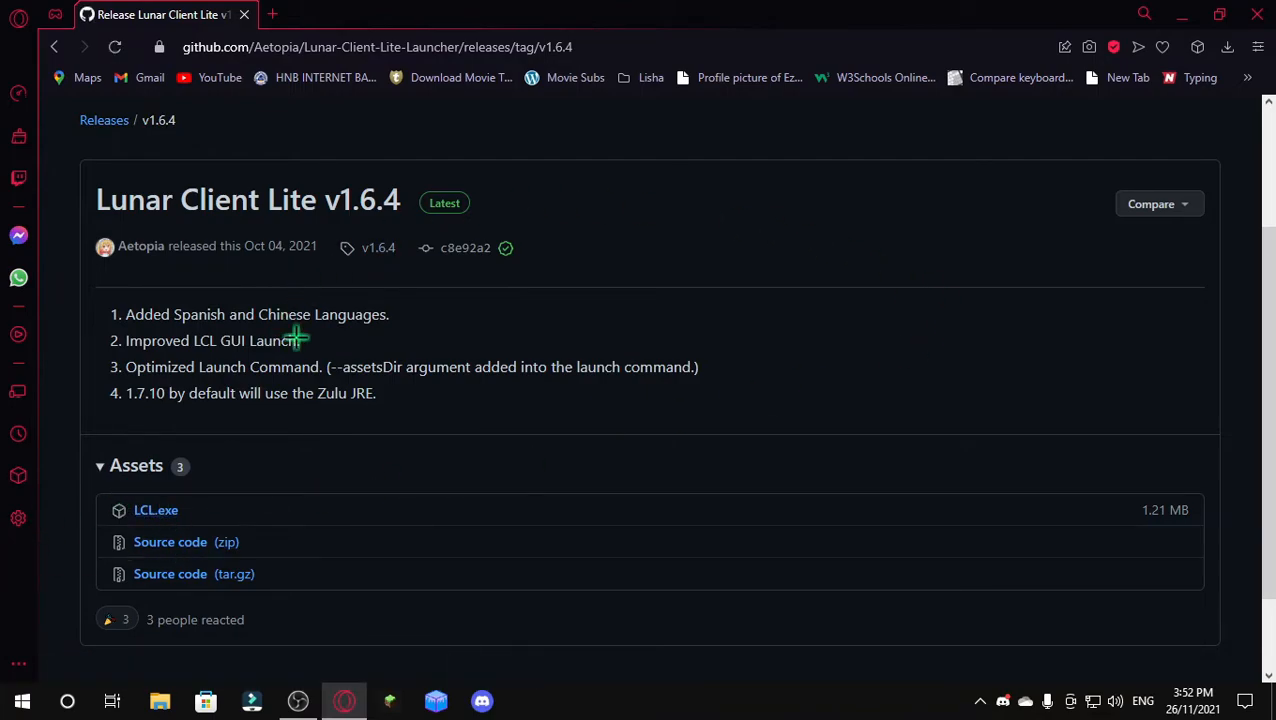
click(156, 510)
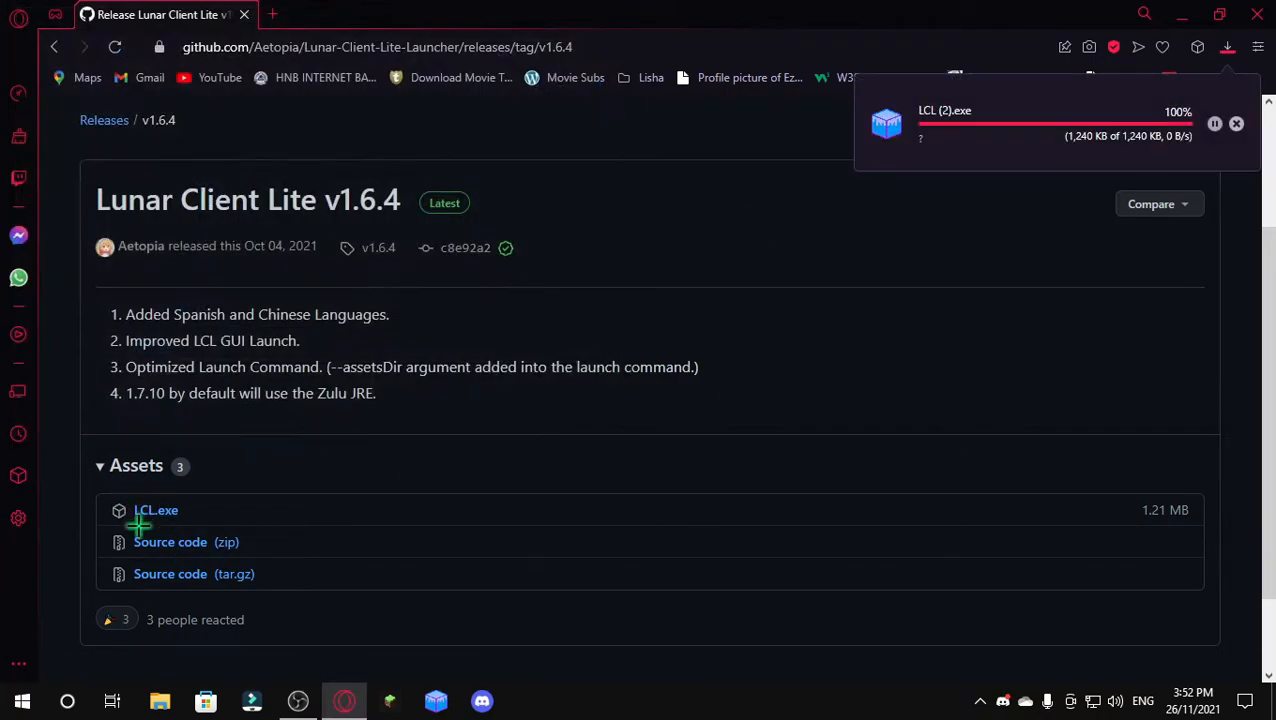
mouse_move(724, 232)
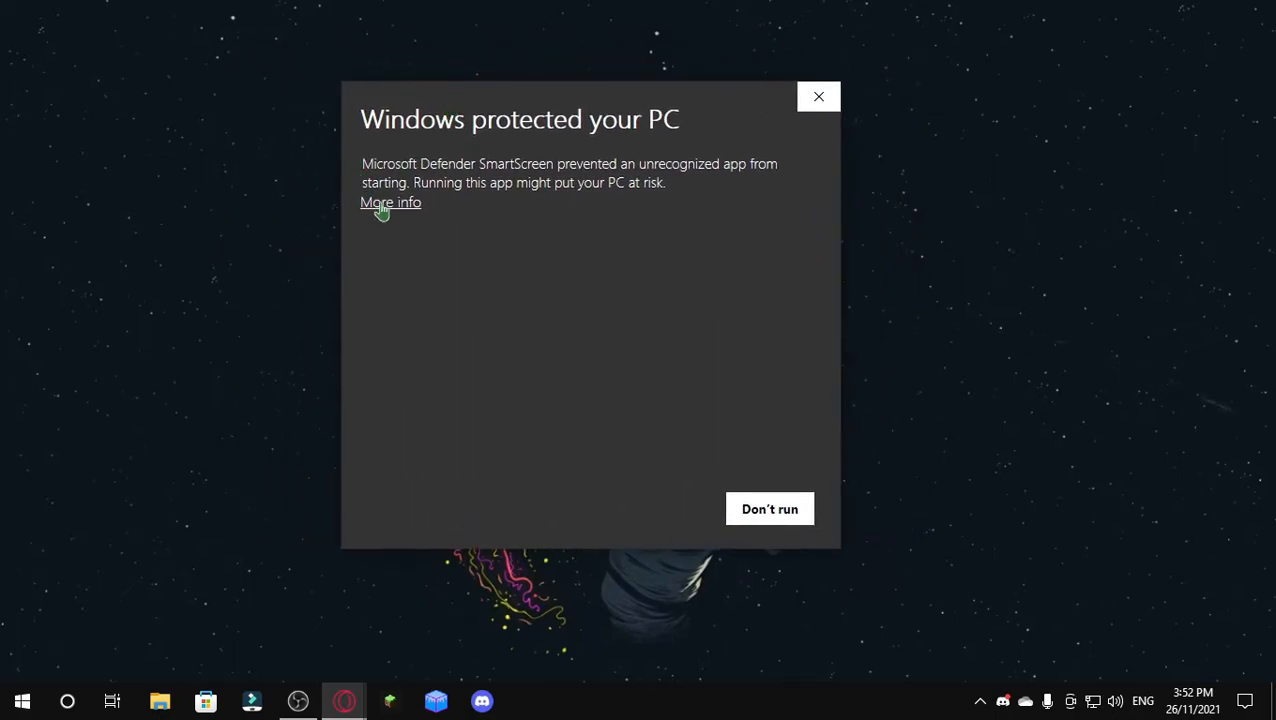
Run LCL (2).exe anyway past the SmartScreen warning via More info
click(390, 202)
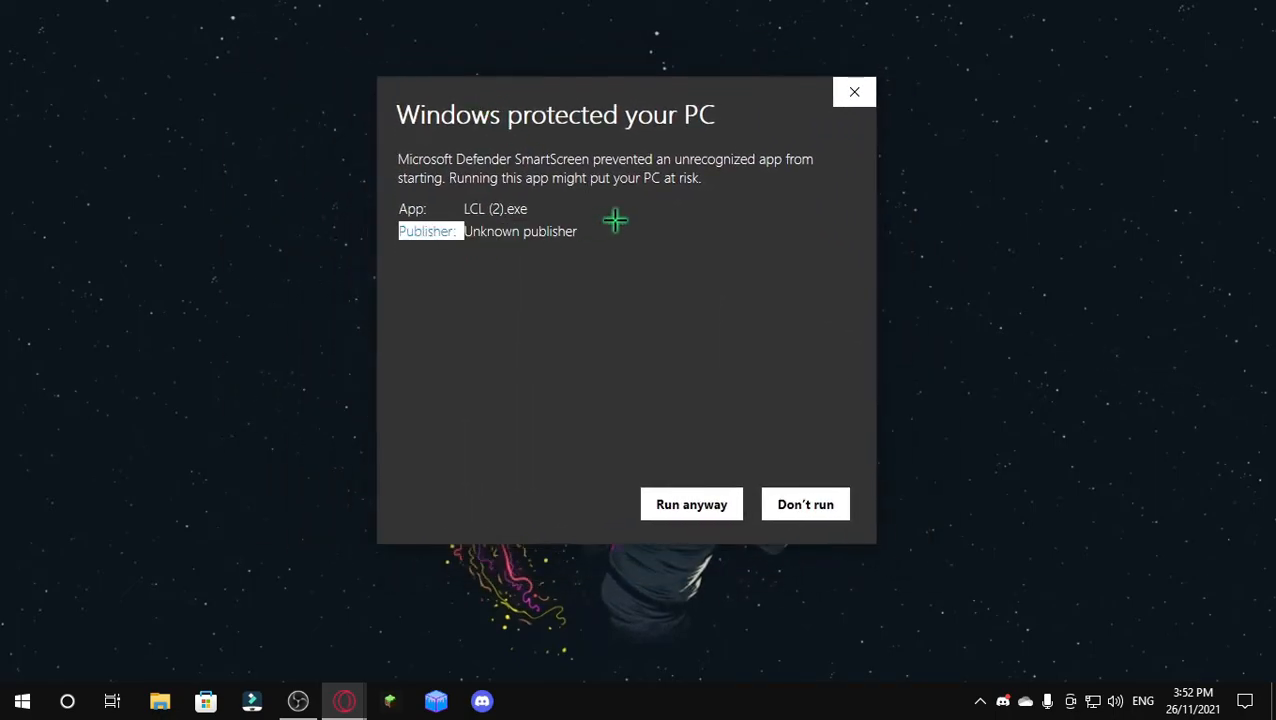
mouse_move(672, 102)
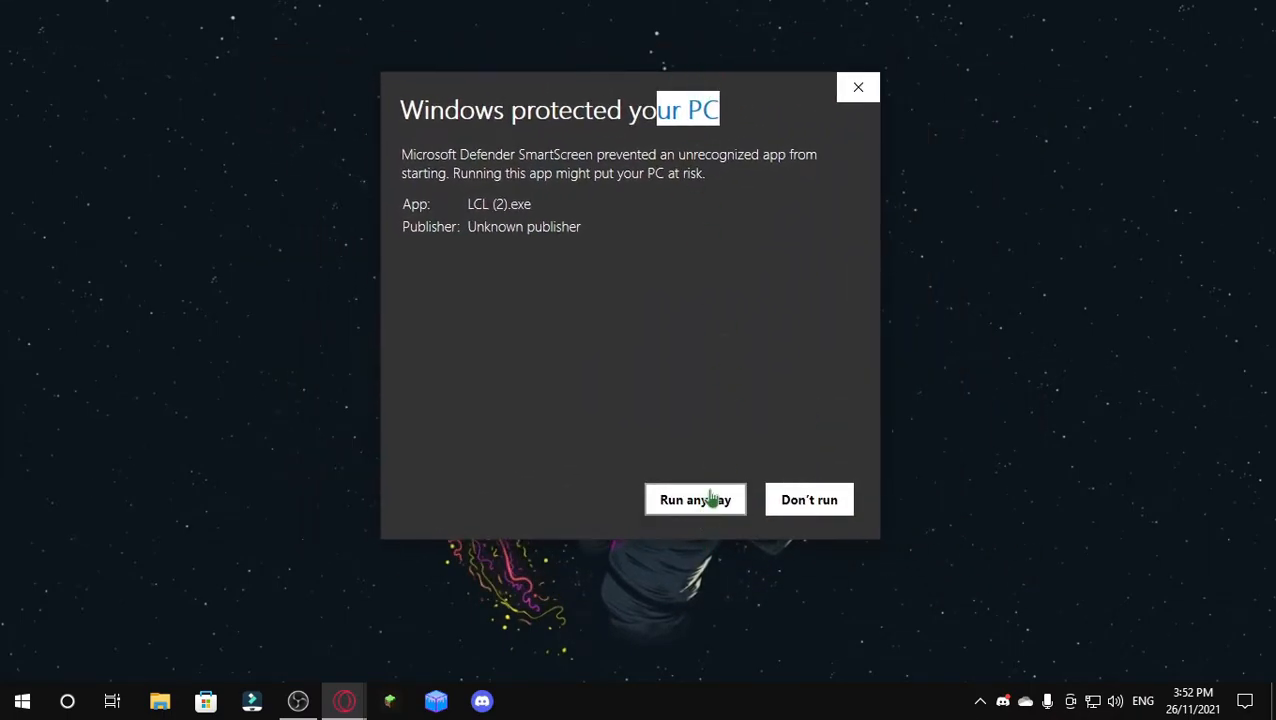
click(695, 499)
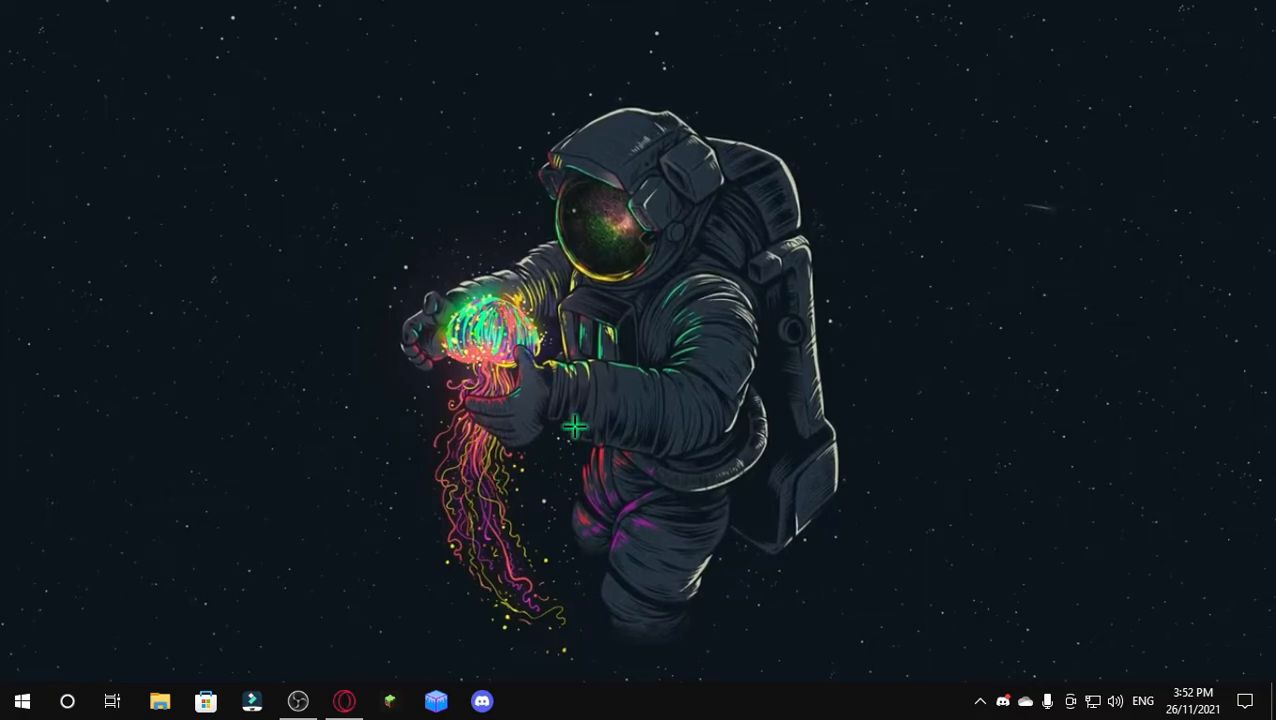
mouse_move(432, 642)
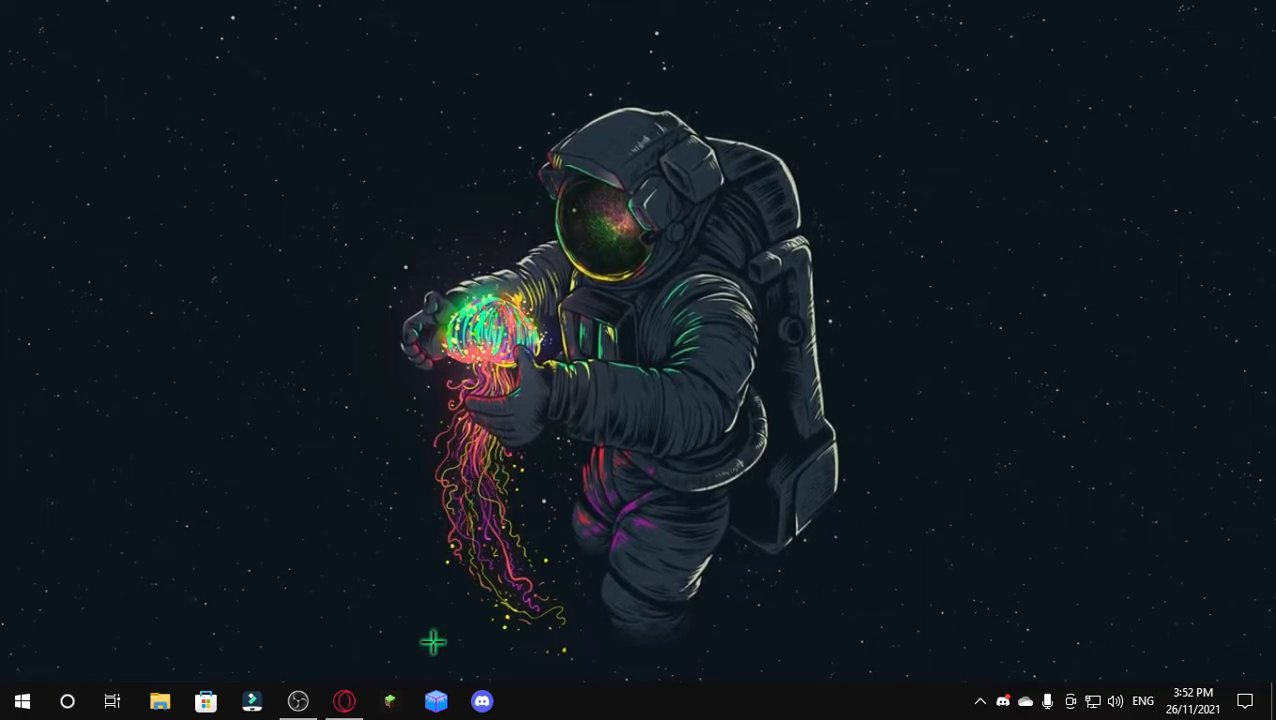
mouse_move(550, 388)
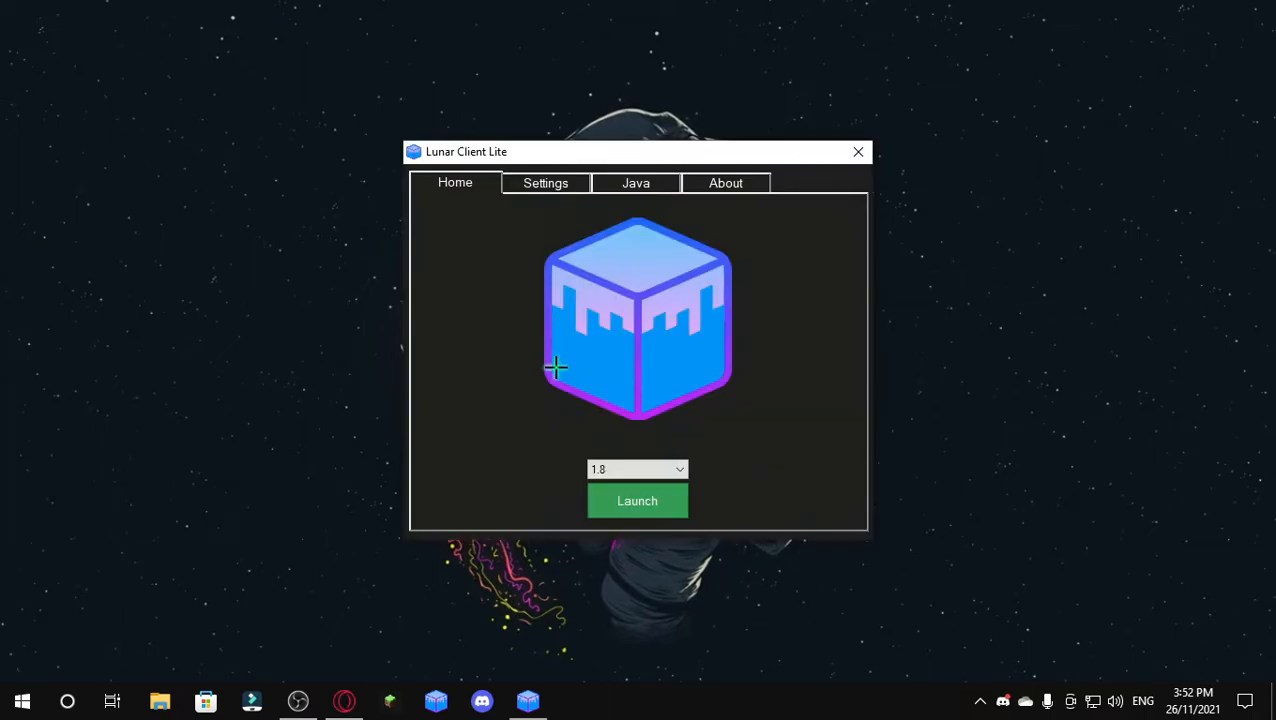
mouse_move(562, 165)
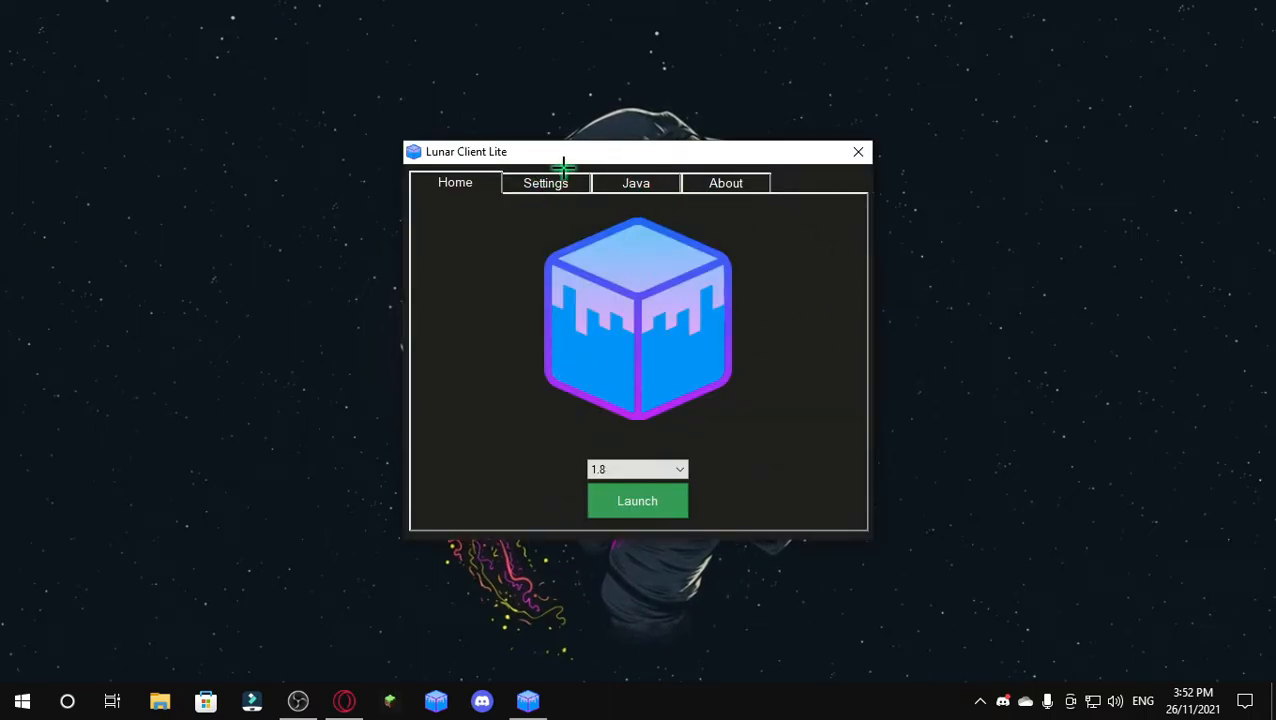
click(545, 183)
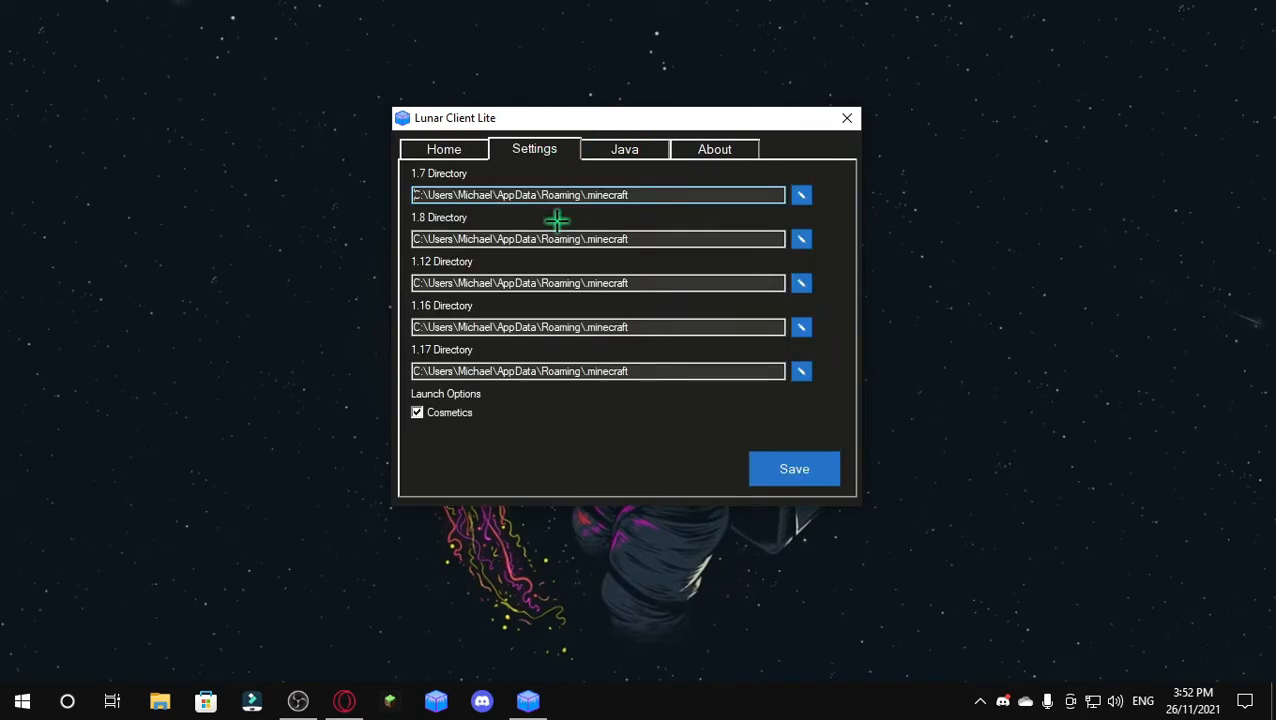
click(624, 149)
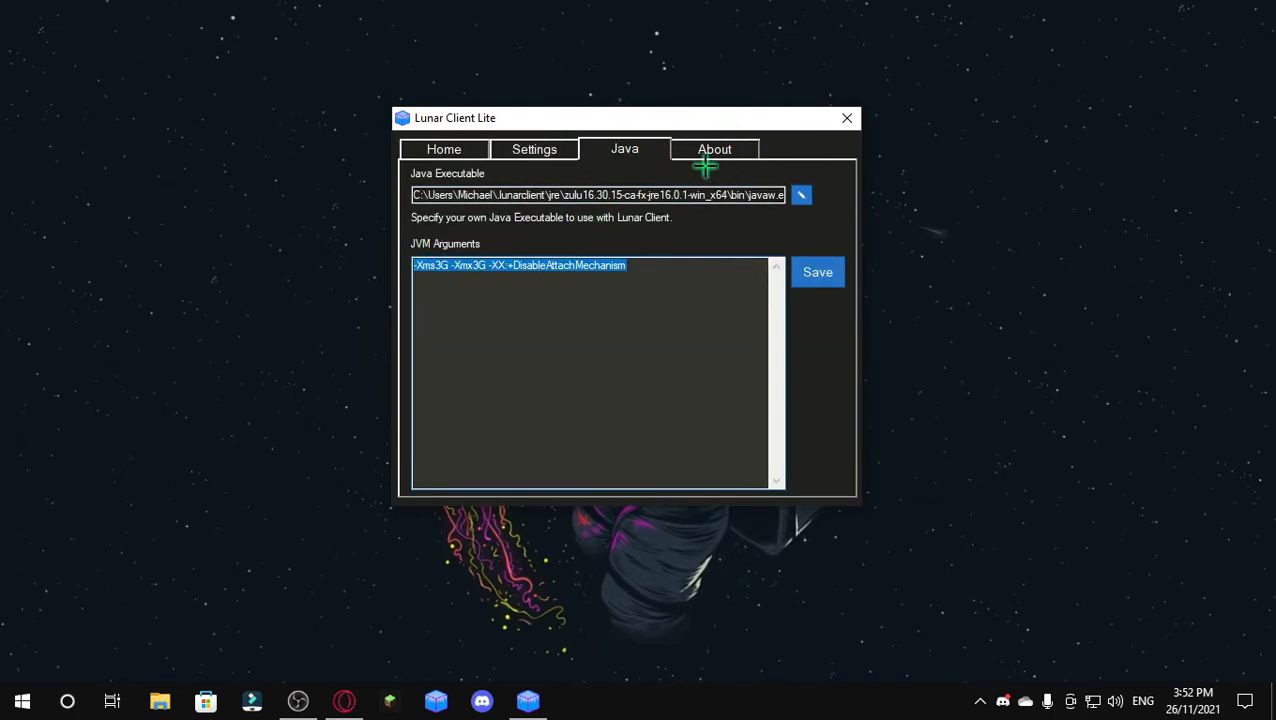
click(649, 279)
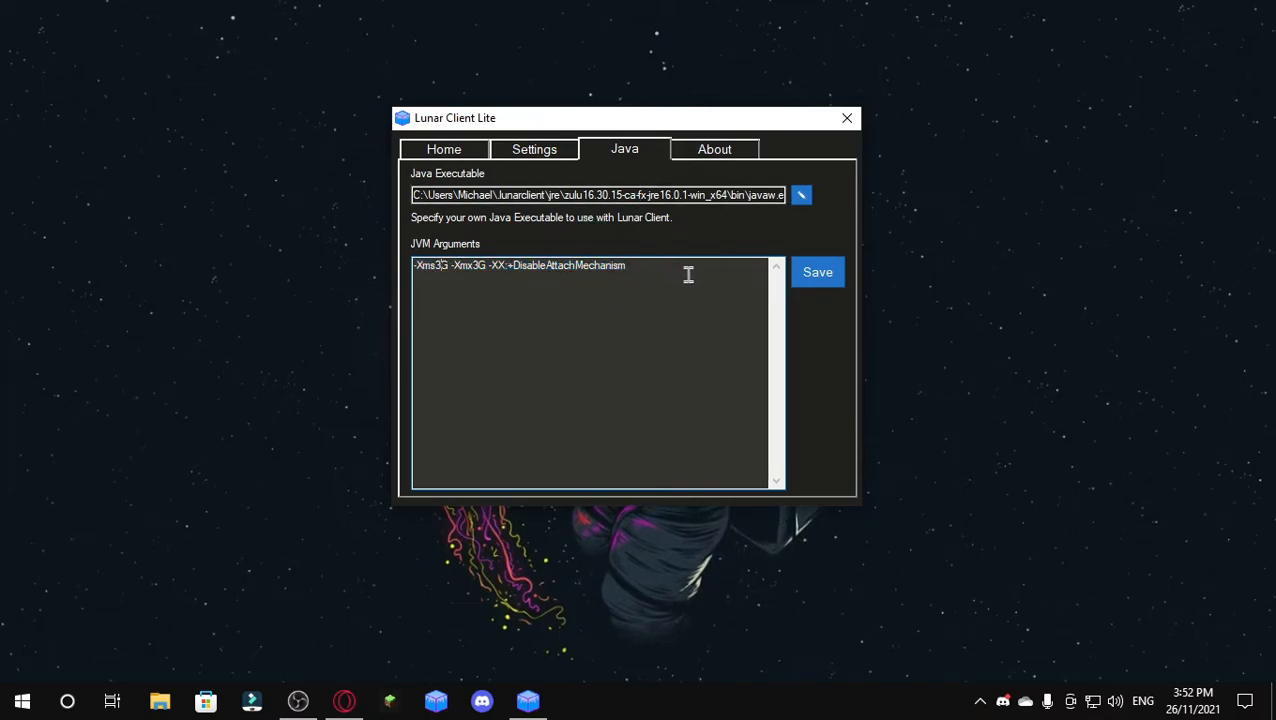
click(443, 149)
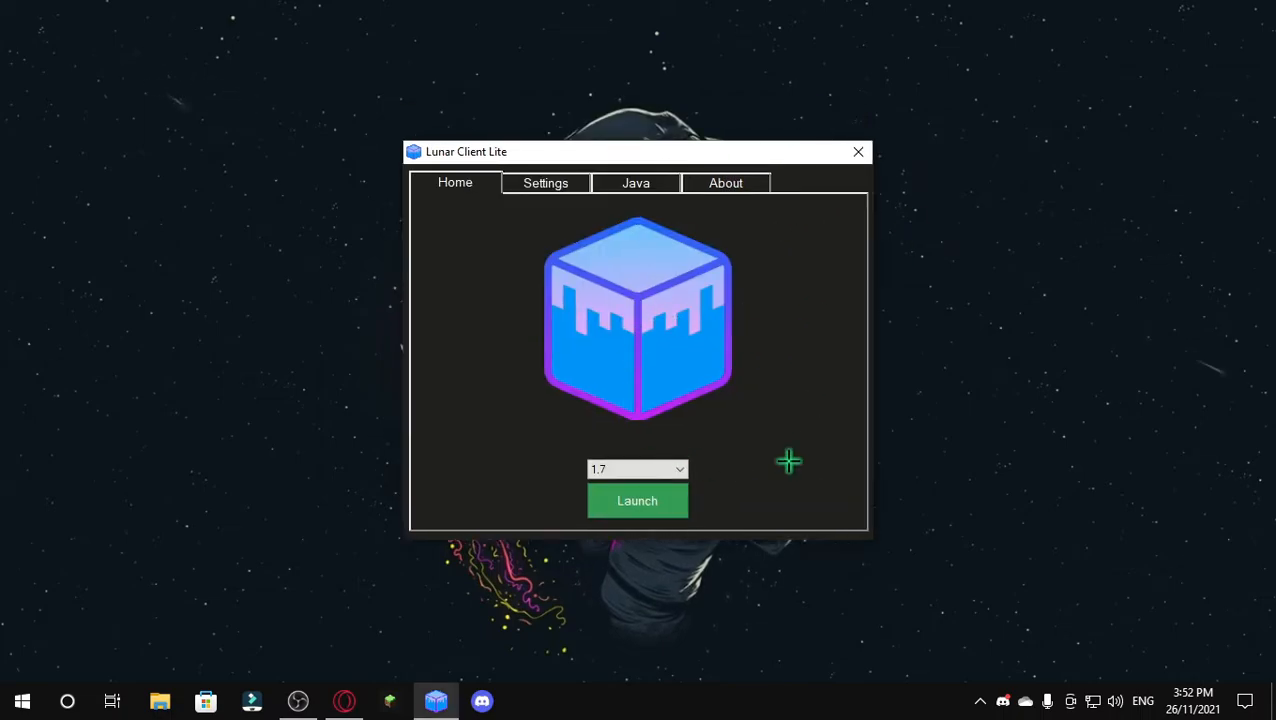
Select version 1.8 in the version dropdown and start the game
click(637, 469)
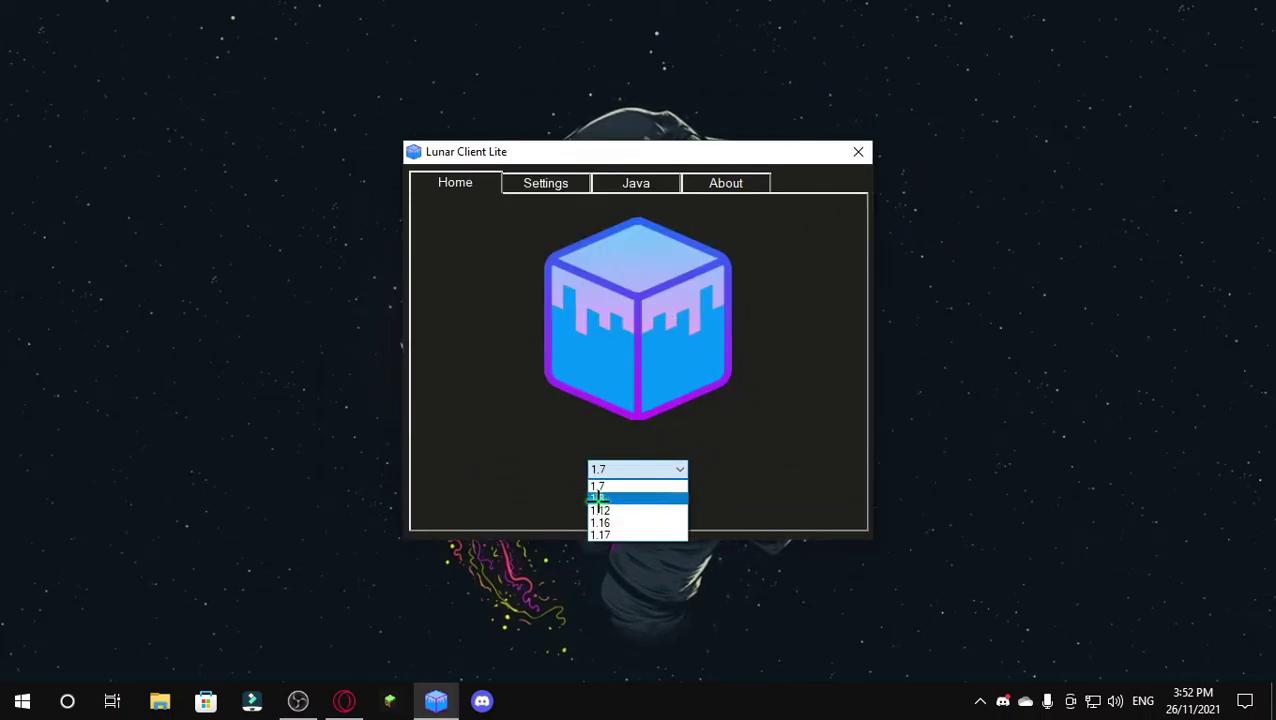
click(599, 498)
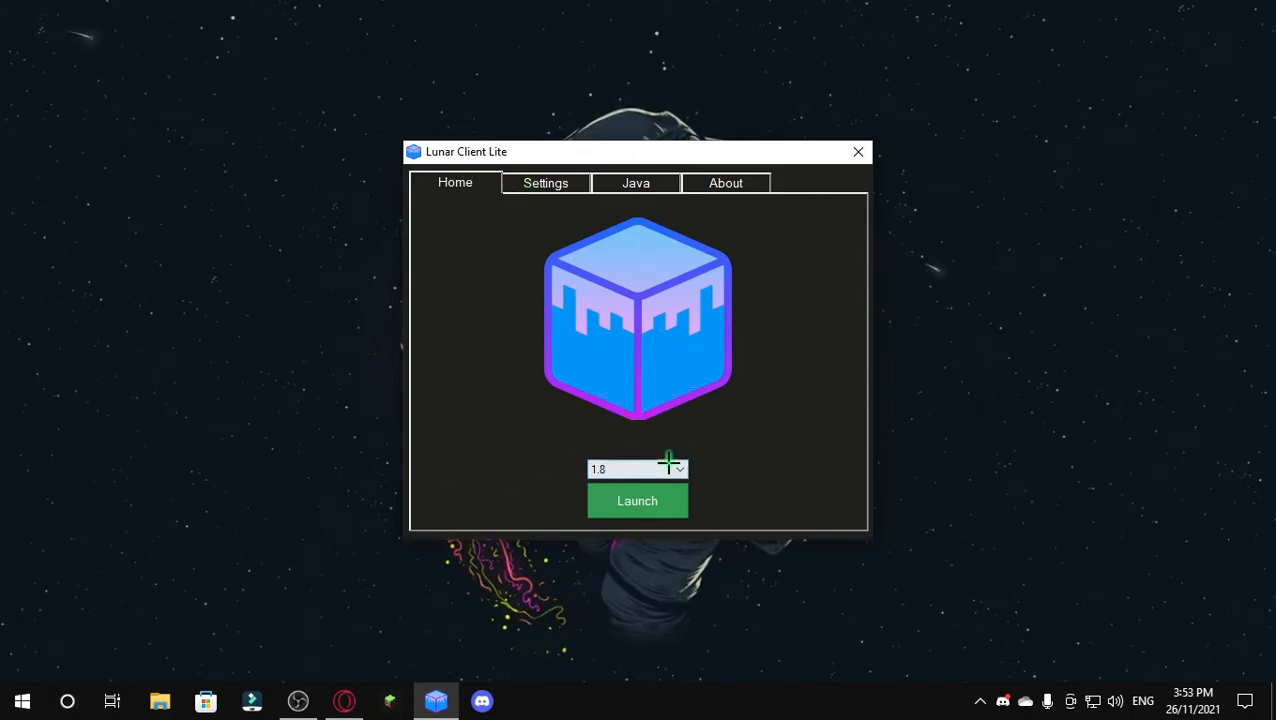
click(678, 469)
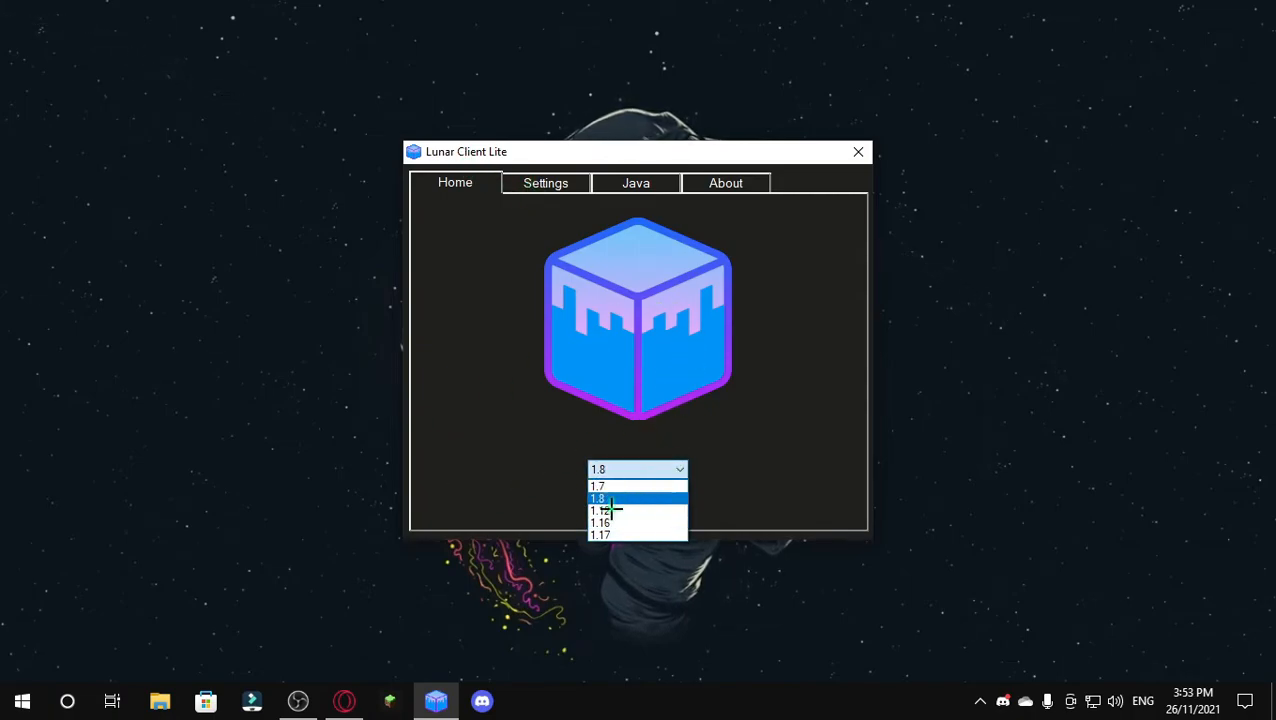
click(637, 498)
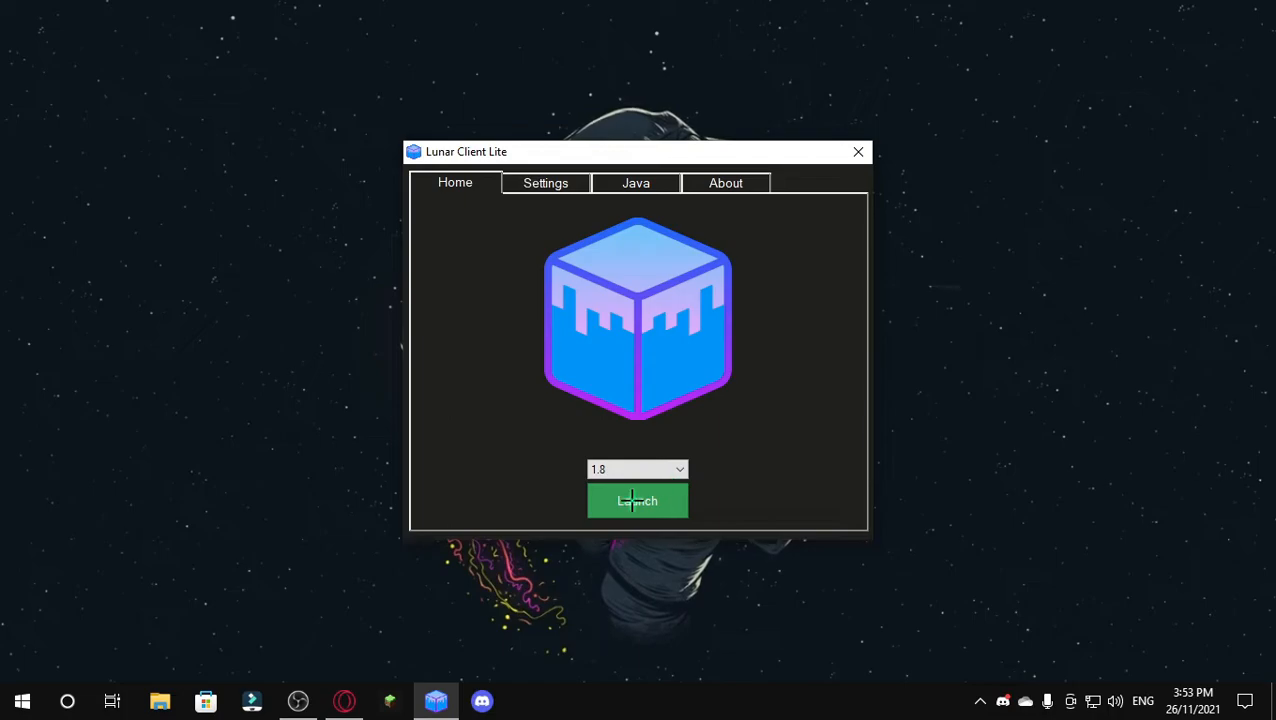
click(637, 501)
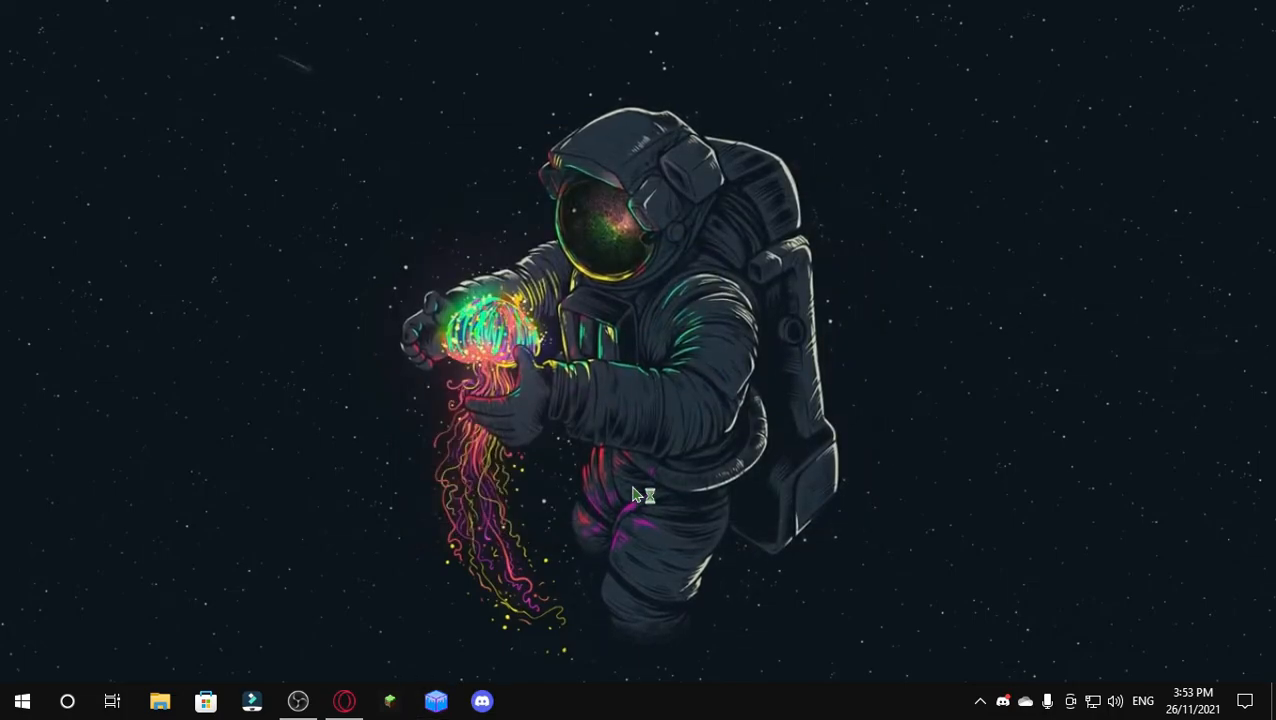